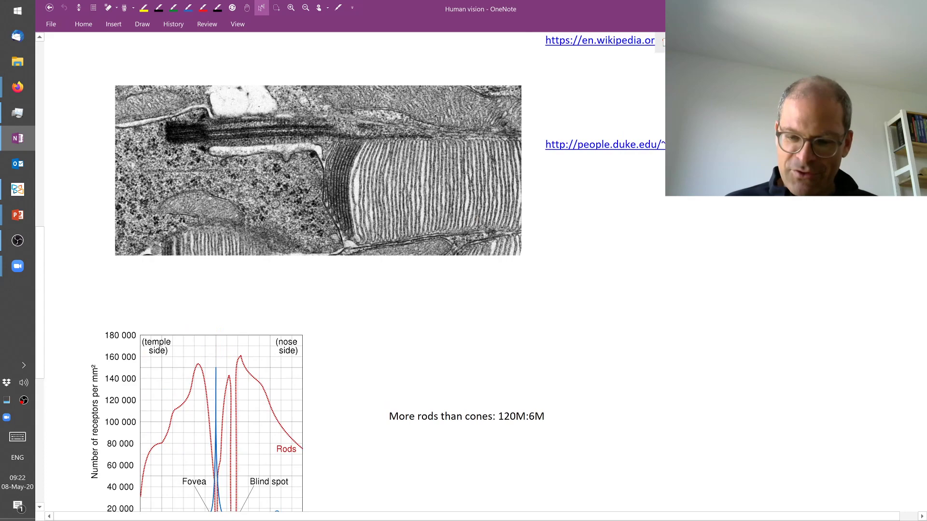
Step: Scroll up to the Human vision title, notebook link and perception quote
scroll("up", 3)
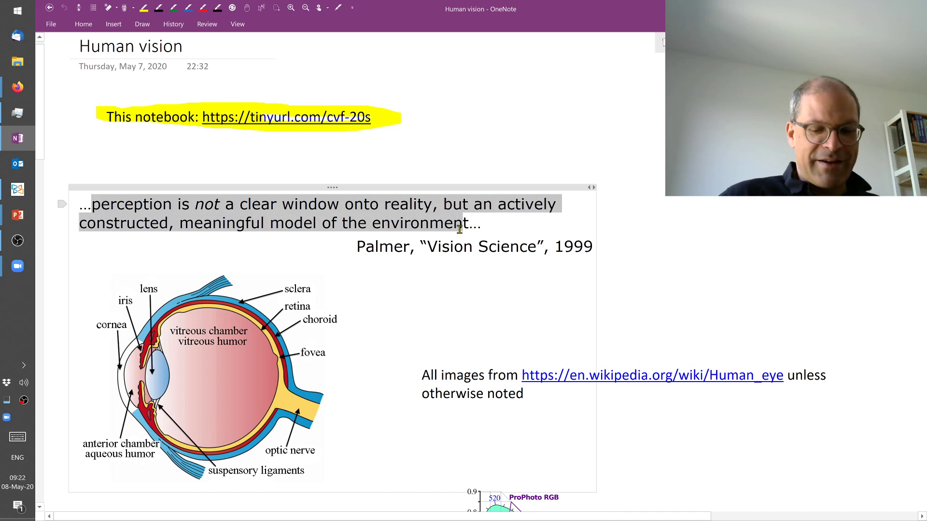
Step: Scroll down the Human vision page toward the eye anatomy diagram
scroll("down", 3)
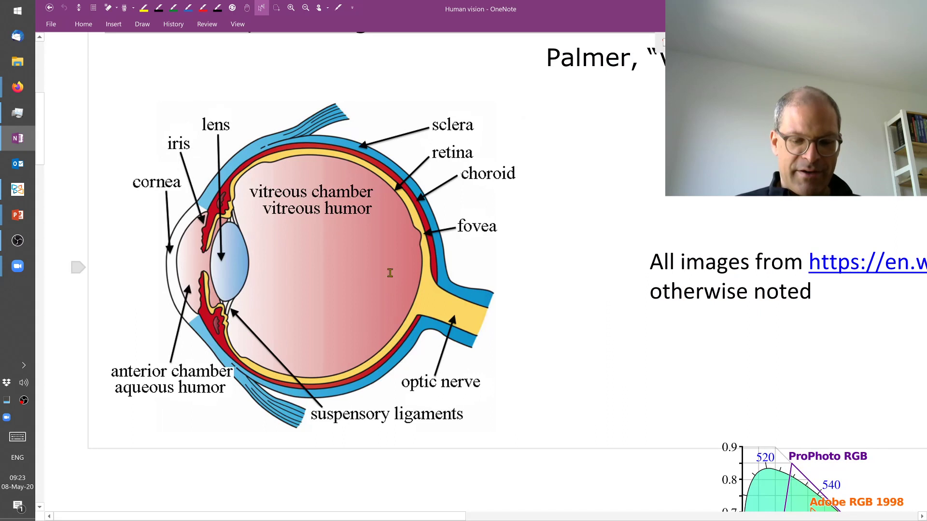
mouse_move(426, 292)
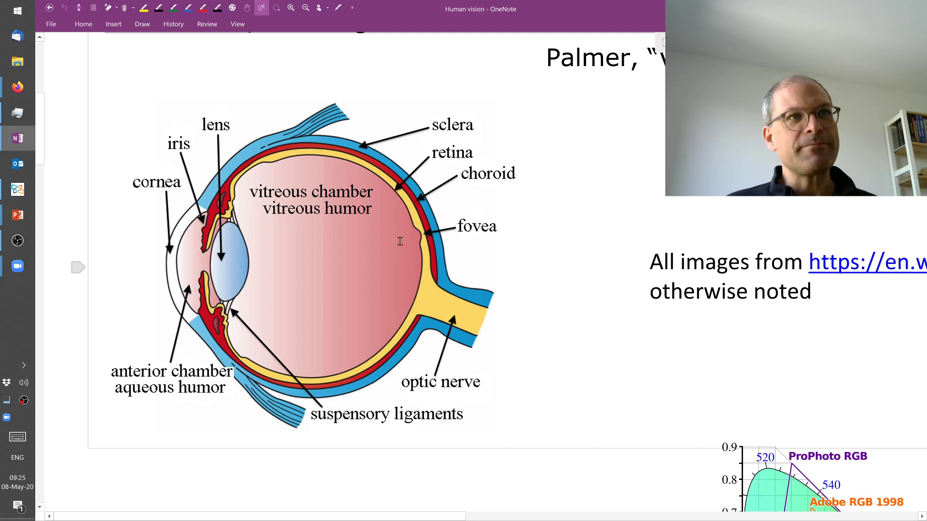
left_click(399, 241)
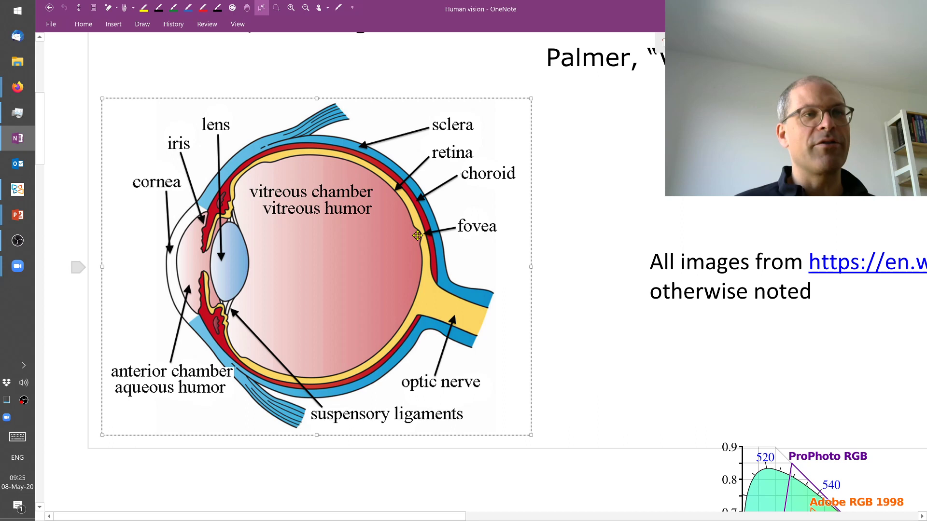
mouse_move(559, 242)
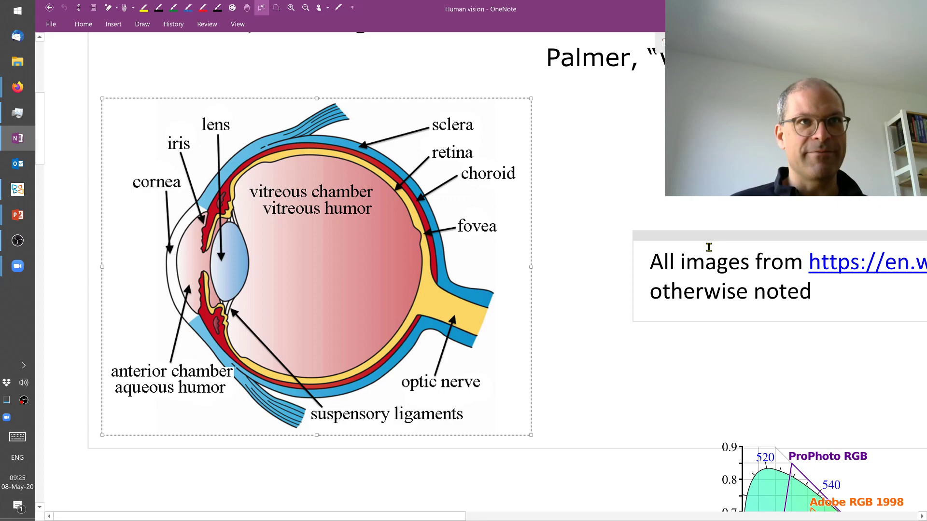
Step: Scroll past the eye diagram to the cone absorbance graph and CIE colour-space charts
scroll("down", 3)
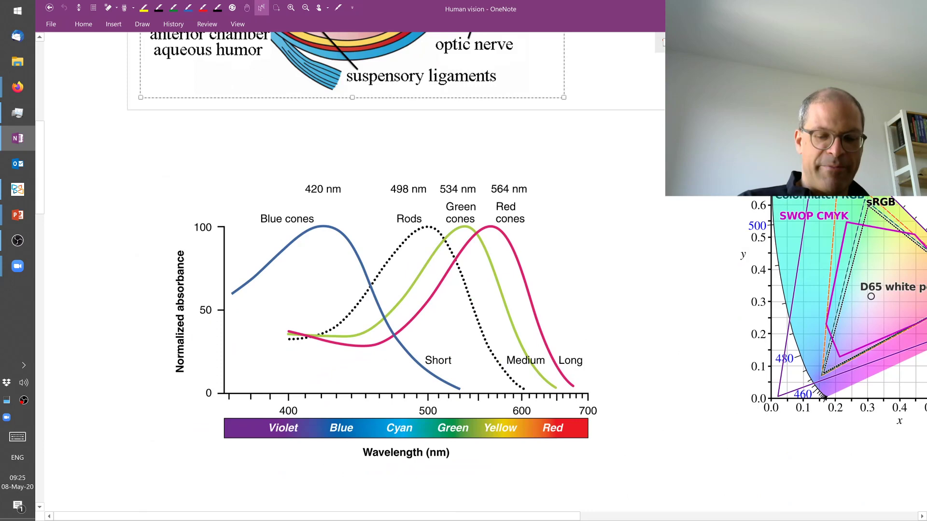
scroll("down", 3)
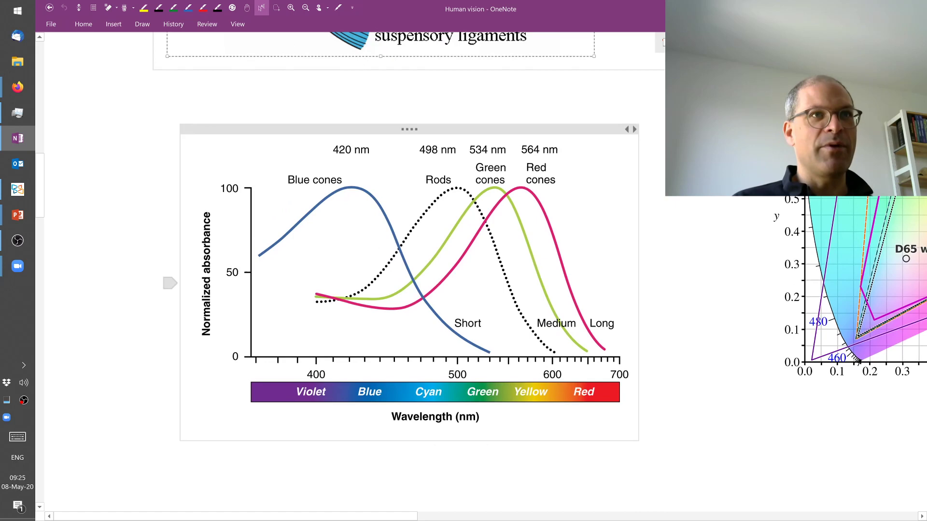
scroll("down", 3)
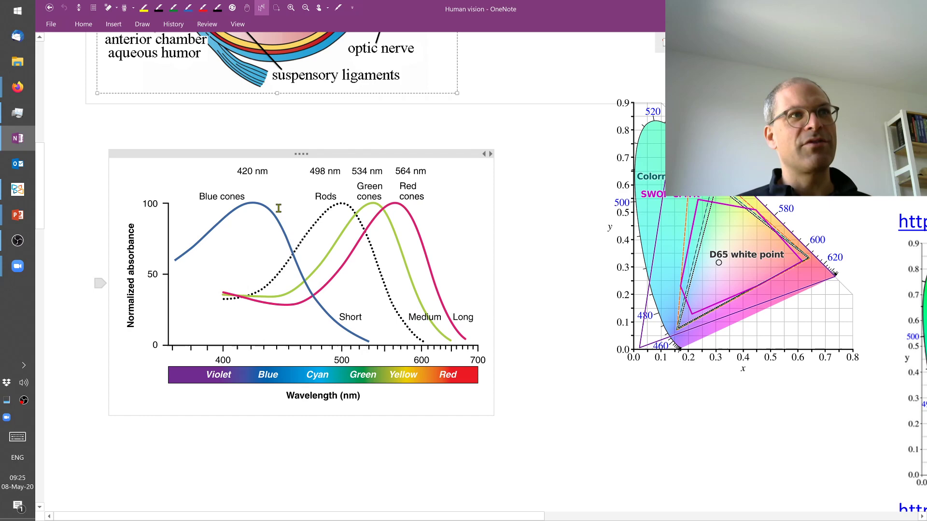
scroll("down", 3)
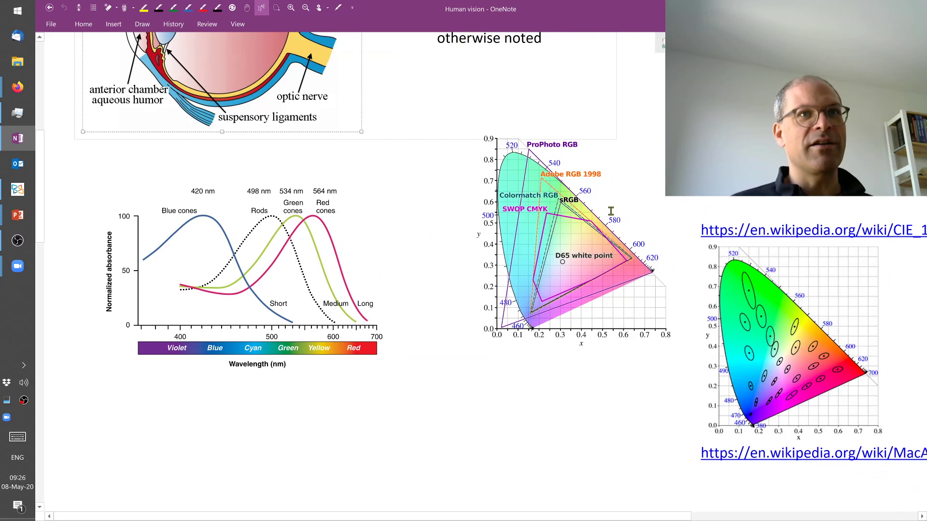
Step: Scroll down to the space below the cone absorbance graph
scroll("down", 3)
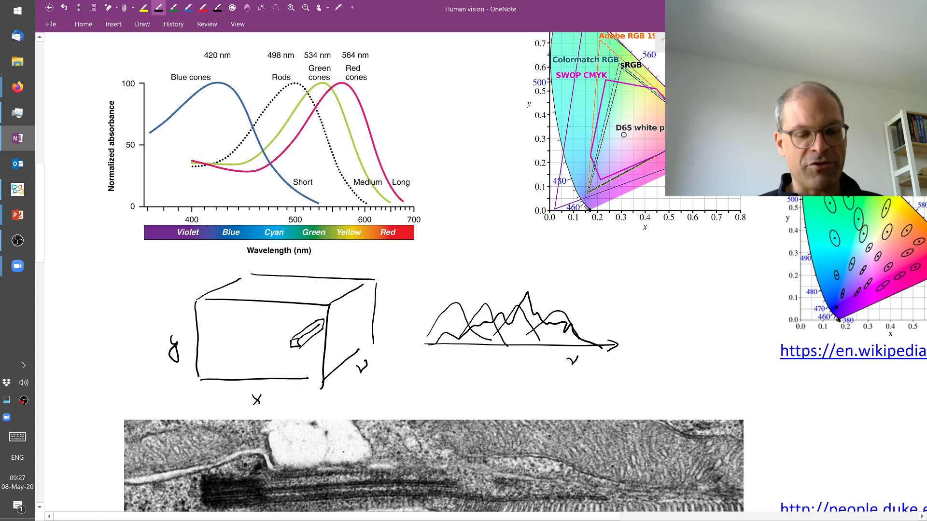
left_click(64, 8)
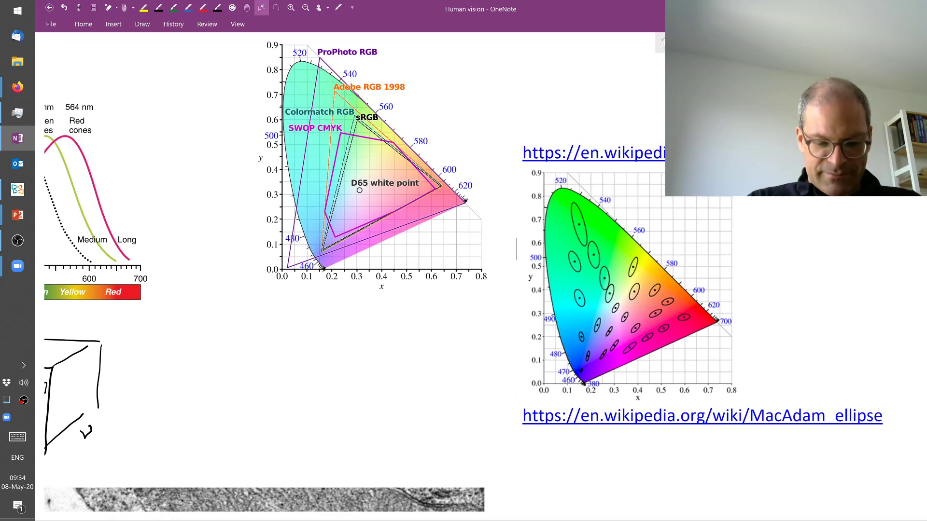
scroll("down", 3)
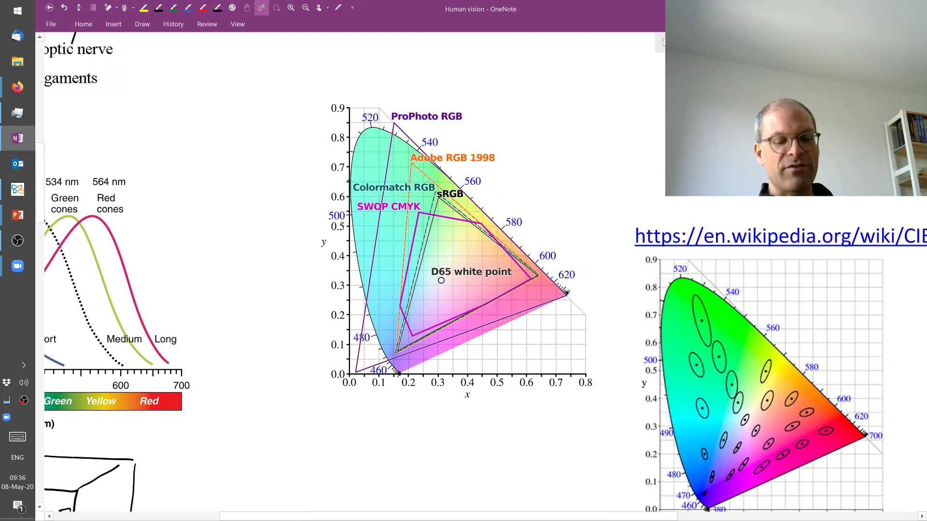
Step: Erase the ink circle around the fovea label on the eye diagram
scroll("right", 3)
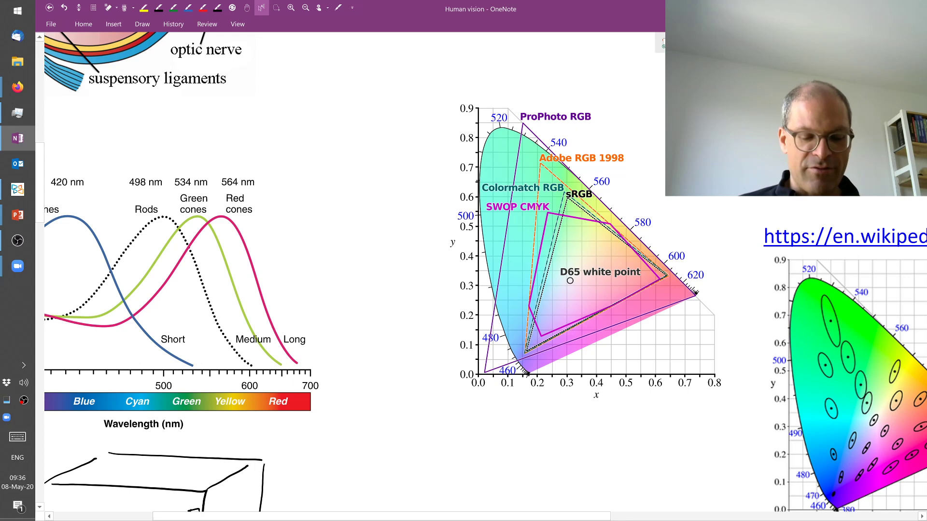
scroll("up", 3)
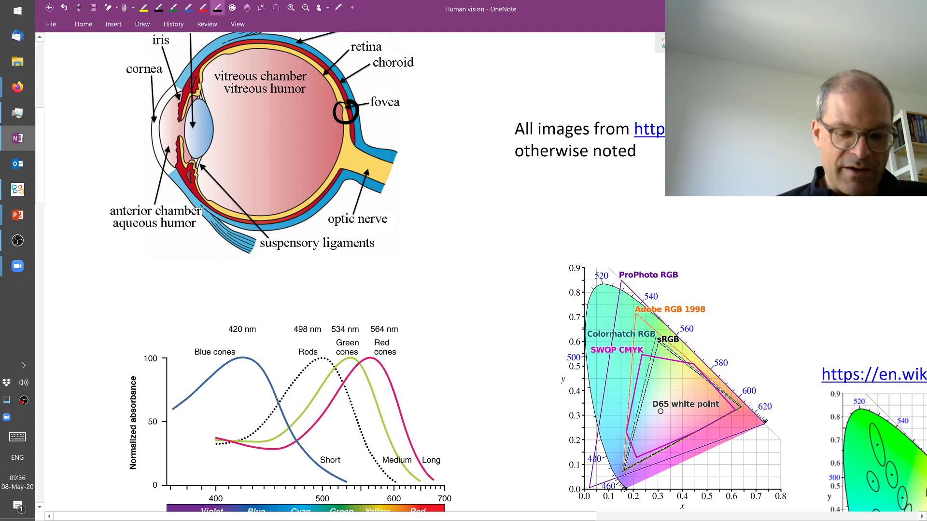
left_click_drag(213, 129, 346, 112)
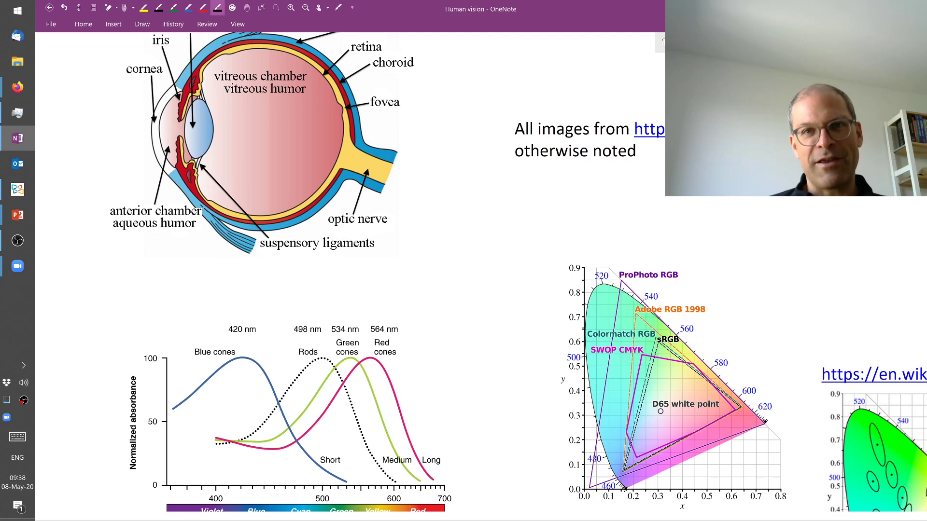
Step: Scroll past the data-cube sketch to the photoreceptor electron micrograph and Duke link
scroll("down", 3)
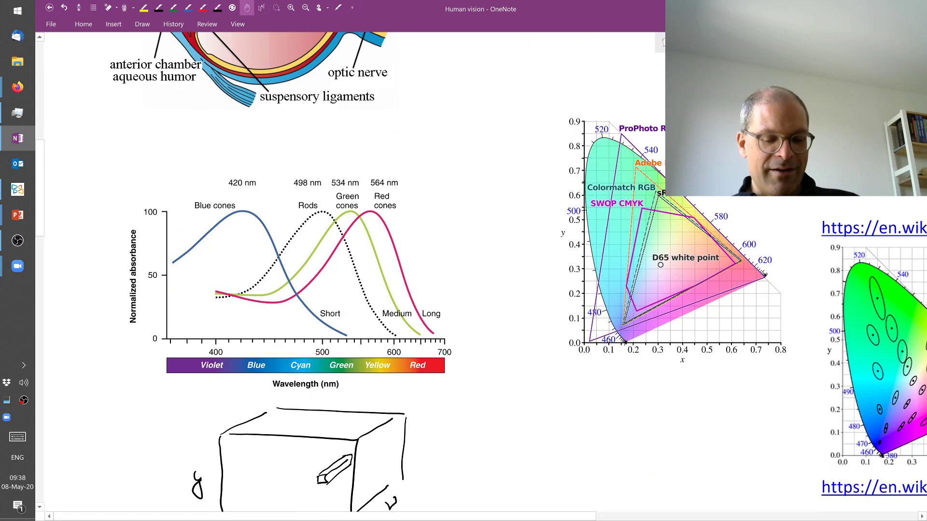
scroll("down", 3)
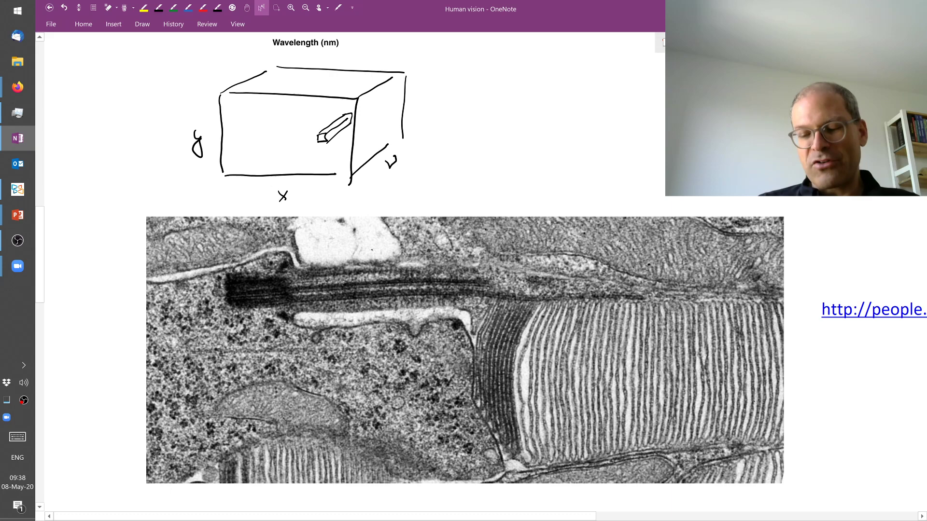
scroll("up", 3)
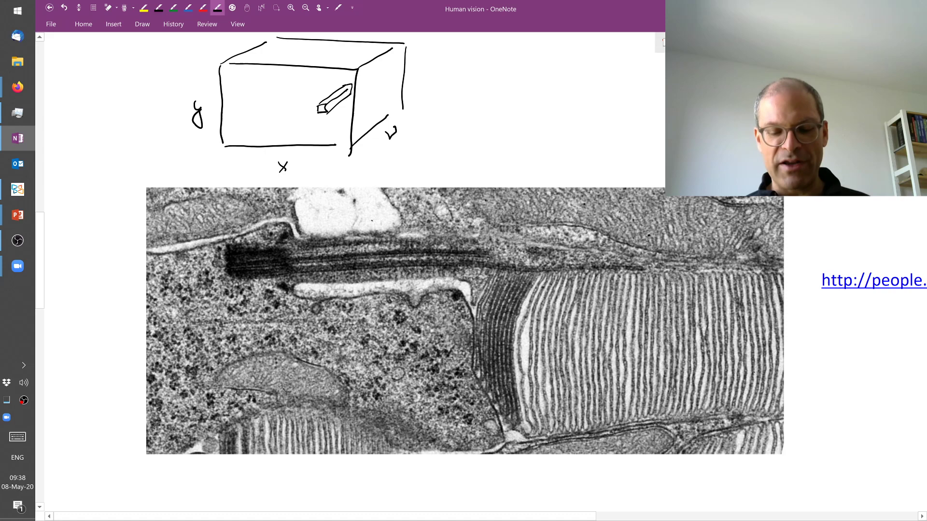
scroll("up", 3)
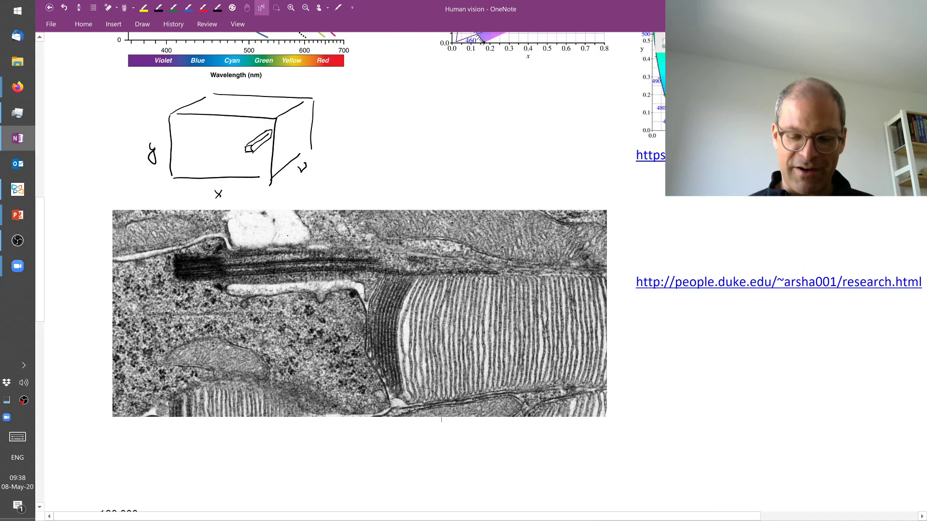
scroll("down", 3)
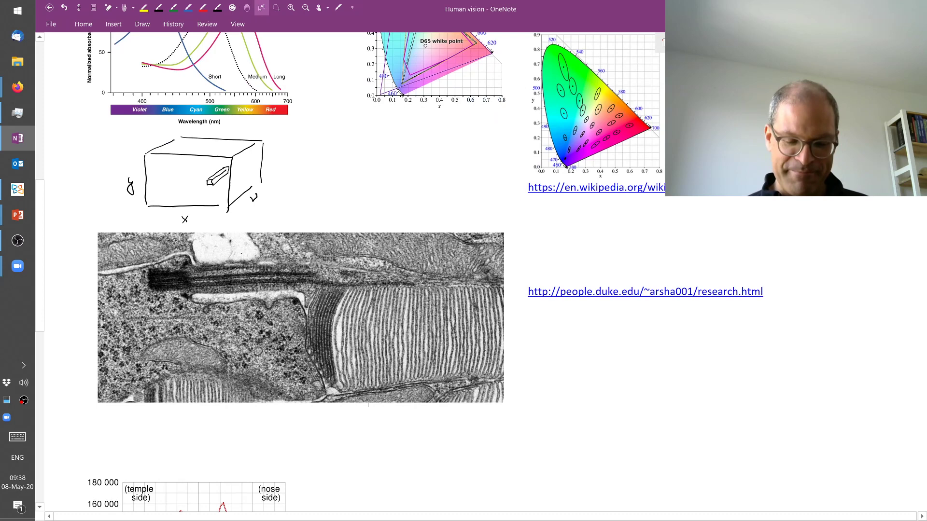
Step: Scroll to the rods-versus-cones density graph and the foveal retinal mosaic caption
scroll("down", 3)
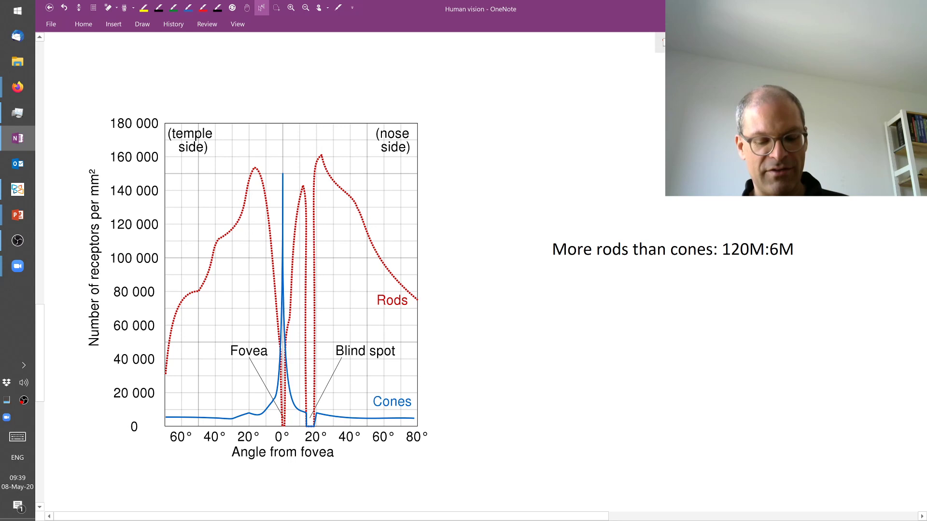
scroll("down", 3)
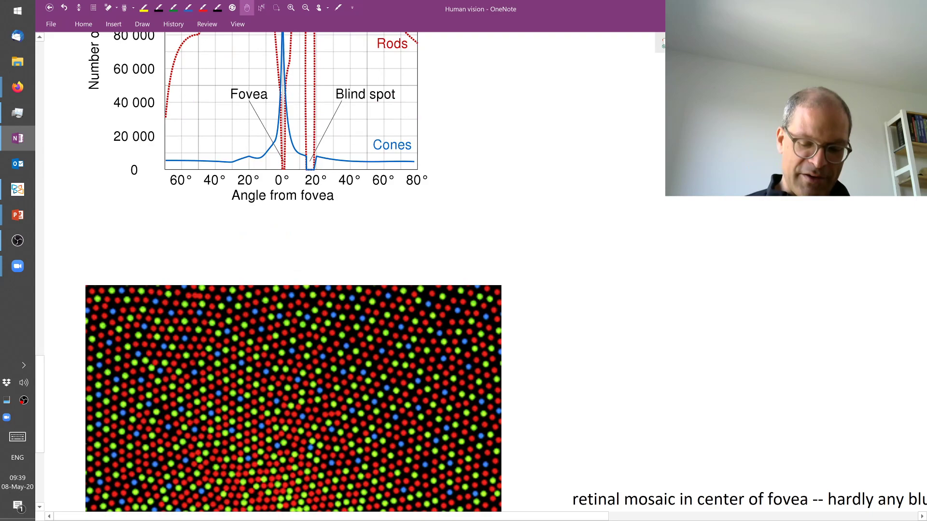
scroll("down", 3)
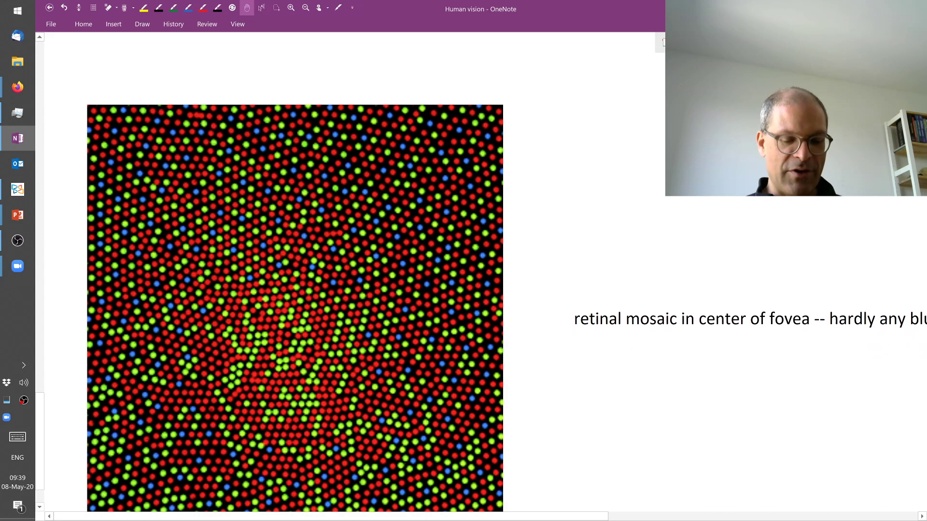
scroll("up", 3)
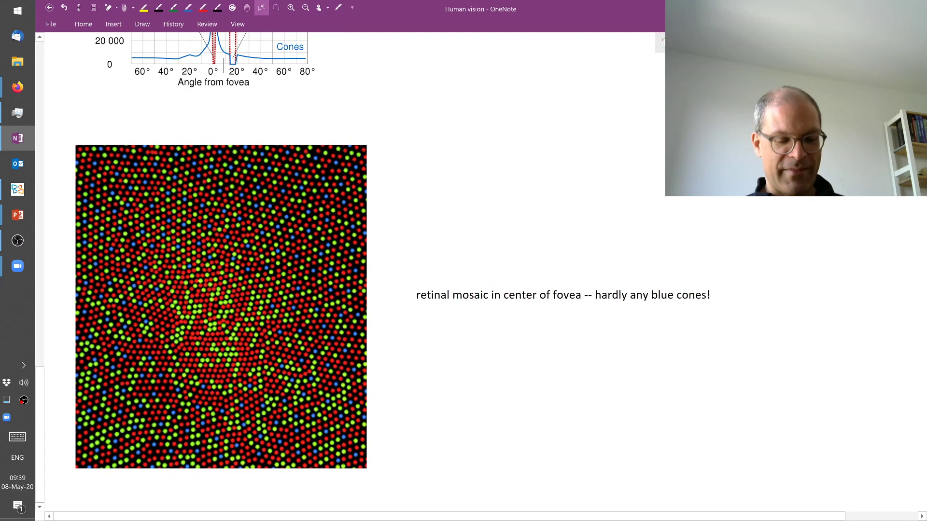
scroll("up", 3)
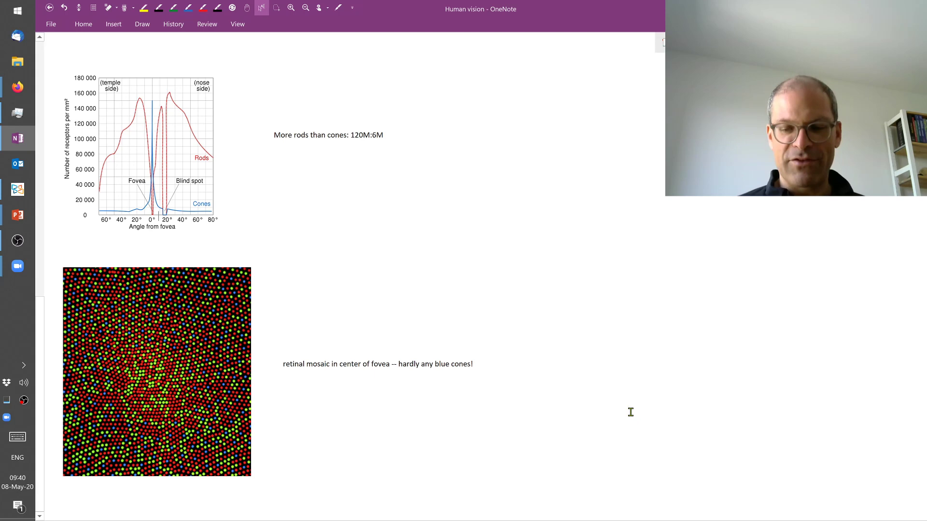
Step: Scroll up to the optics section with the smartphone lens-assembly diagrams and Quora links
scroll("up", 3)
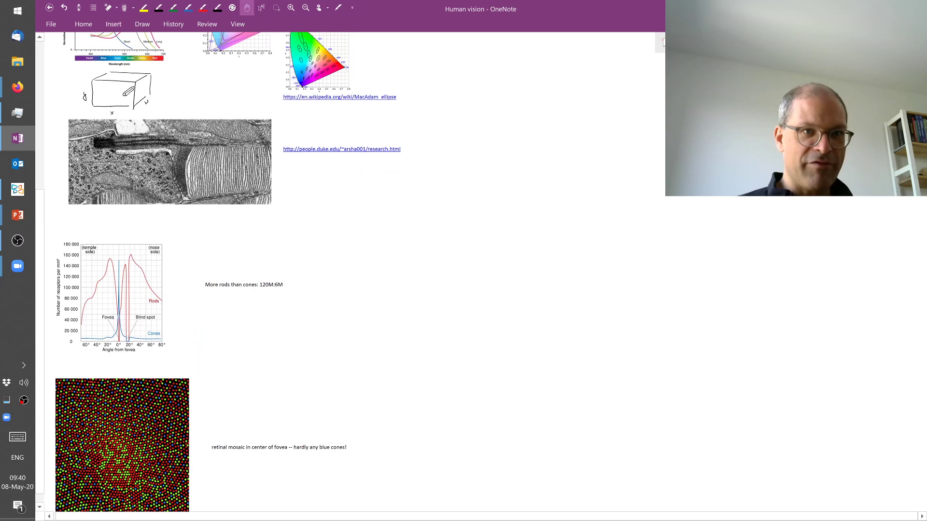
scroll("up", 3)
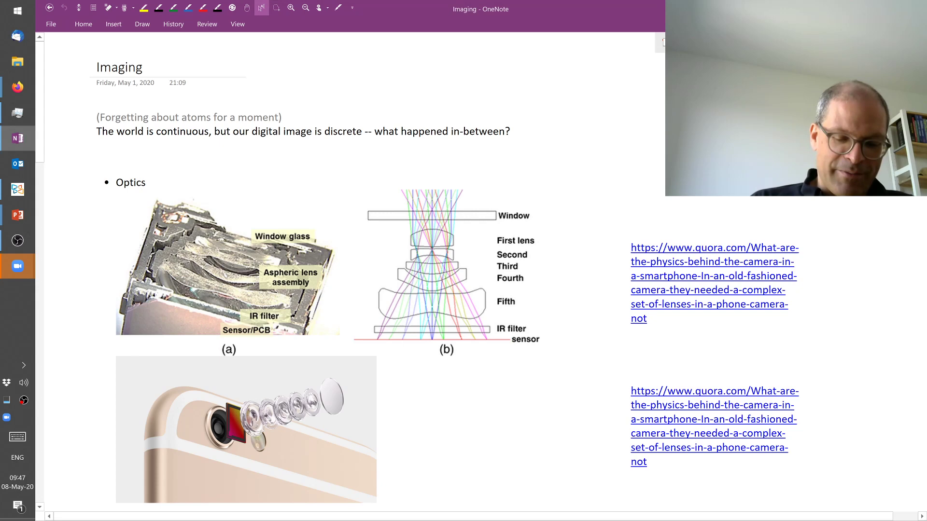
Step: Draw an ink arrow pointing at the left edge of camera module photo (a)
scroll("down", 3)
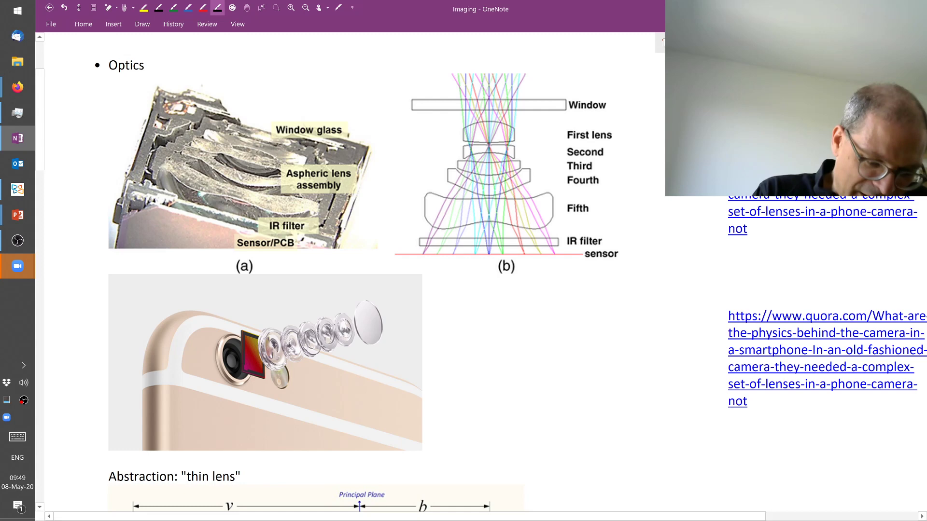
left_click_drag(74, 131, 148, 151)
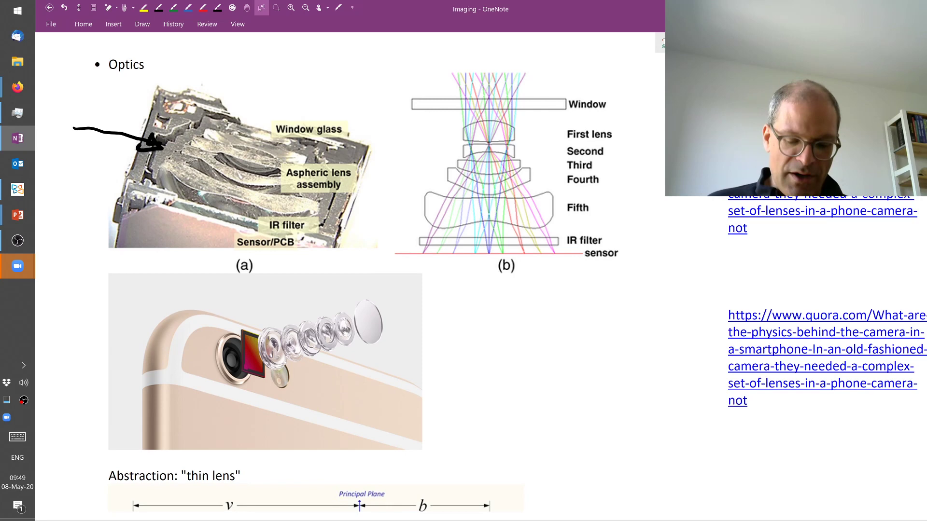
Step: Scroll down to the thin-lens diagram below the lens assembly photos
scroll("down", 3)
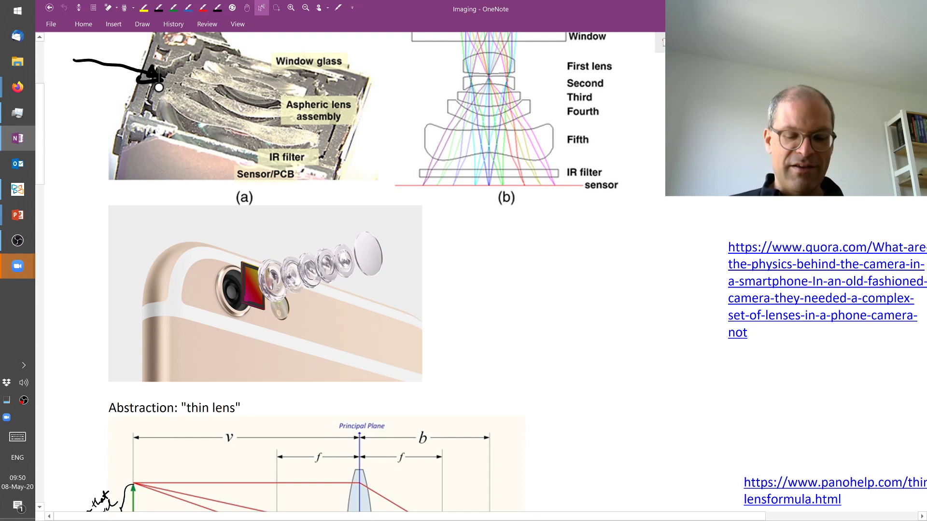
scroll("down", 3)
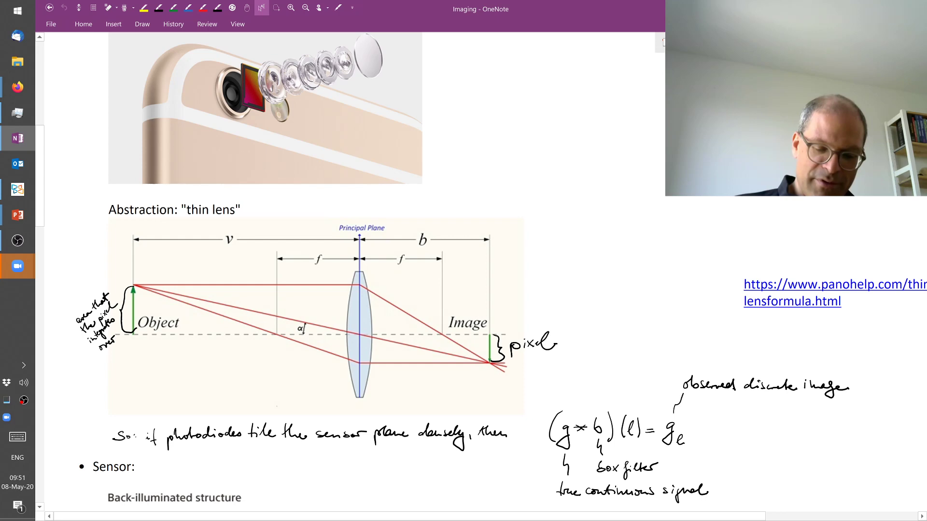
scroll("down", 3)
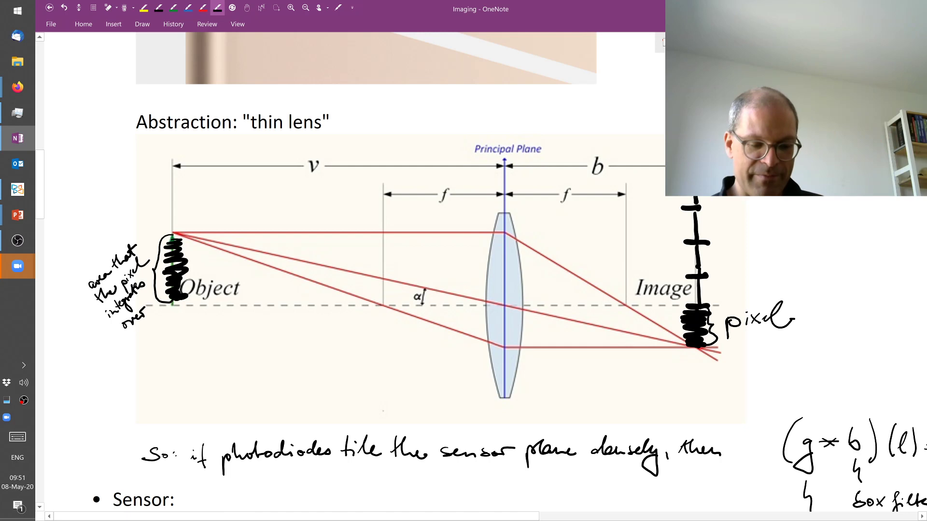
Step: Shade the object and pixel regions and add pixel tick marks along the image plane
scroll("down", 3)
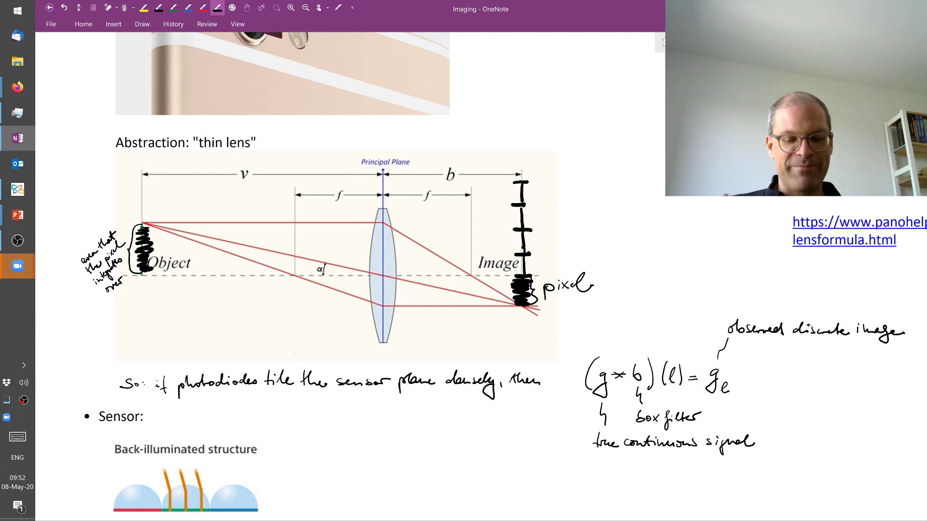
scroll("down", 3)
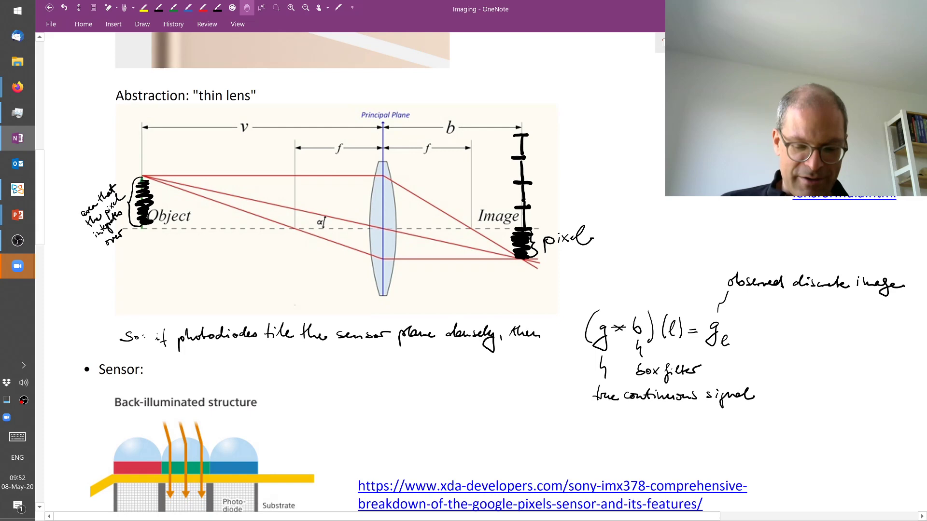
Step: Outline the pixel section and whole sensor in the back-illuminated CMOS diagram with thick ink
scroll("down", 3)
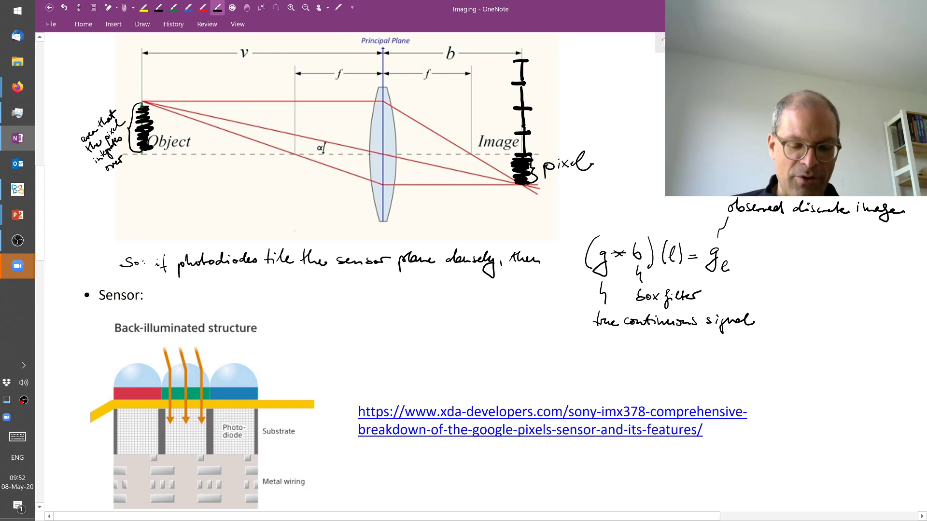
scroll("down", 3)
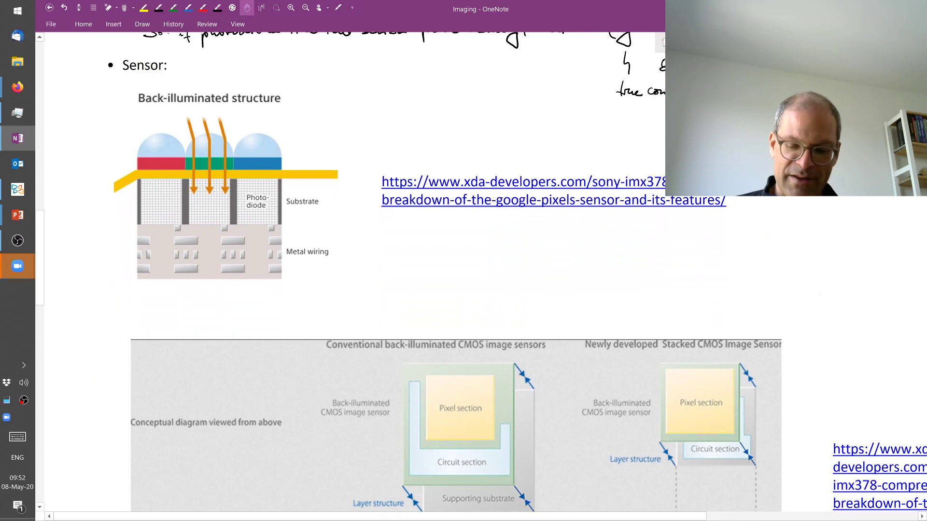
scroll("down", 3)
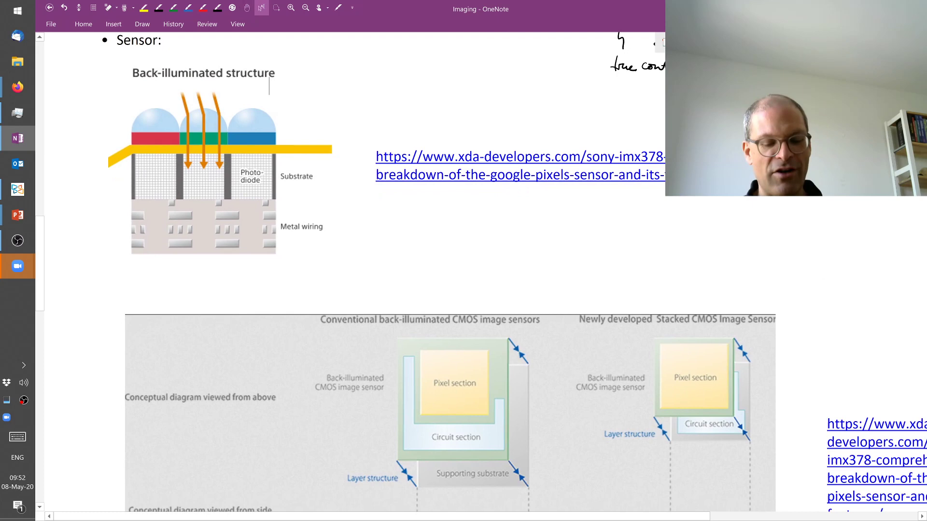
scroll("down", 3)
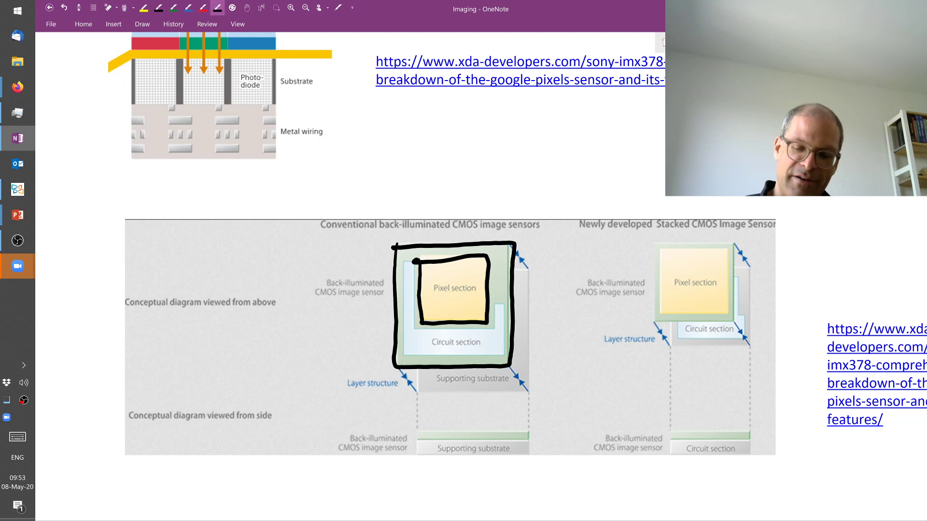
scroll("down", 3)
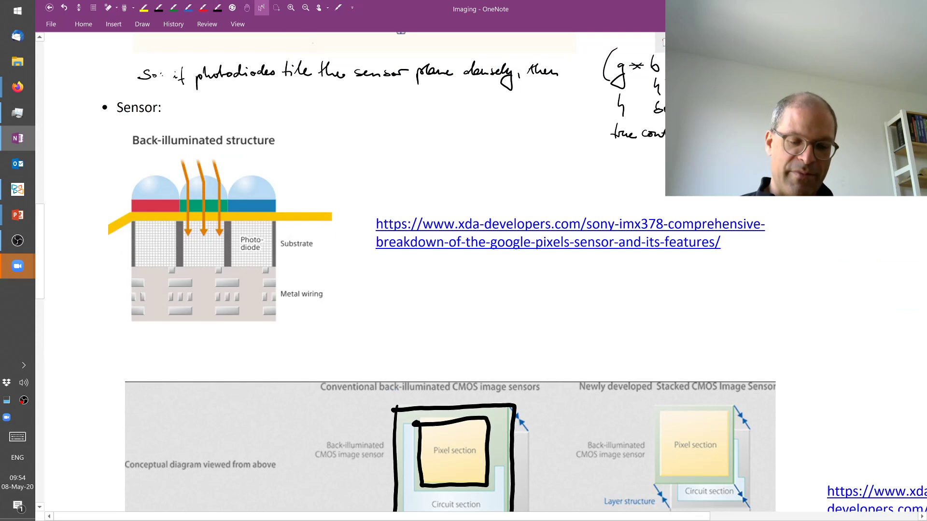
Step: Draw two thick vertical aperture bars above and below the axis before the lens
scroll("up", 3)
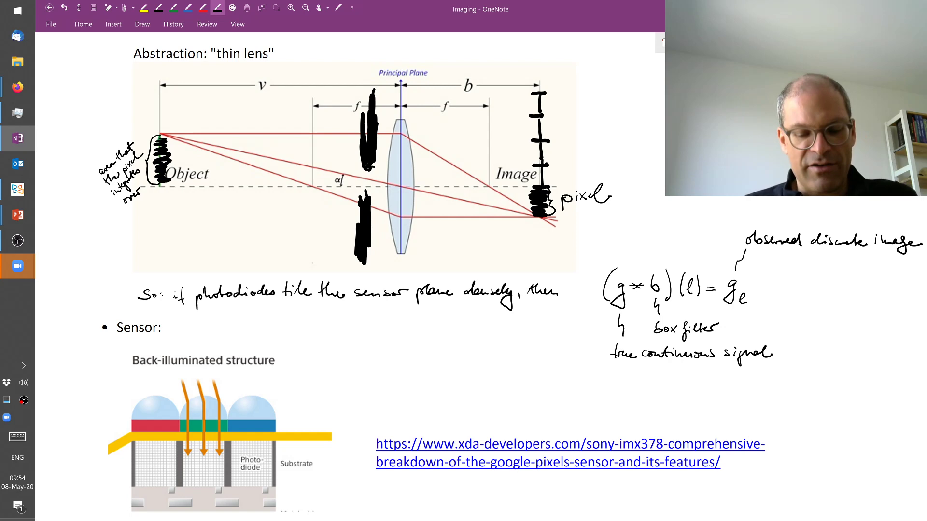
scroll("down", 3)
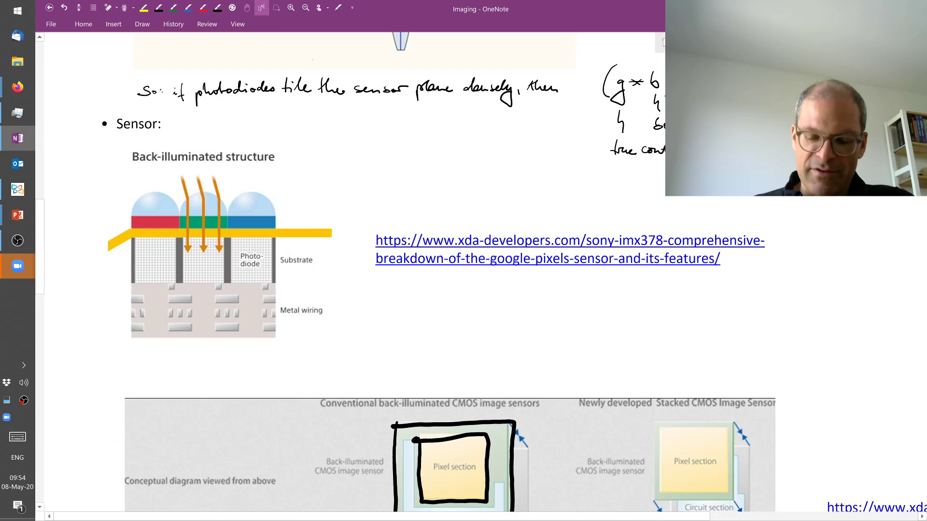
scroll("down", 3)
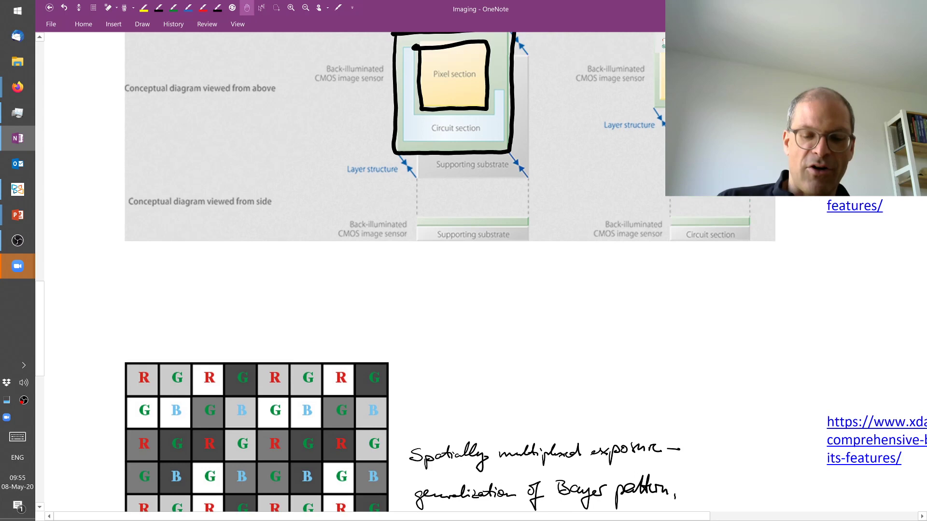
scroll("up", 3)
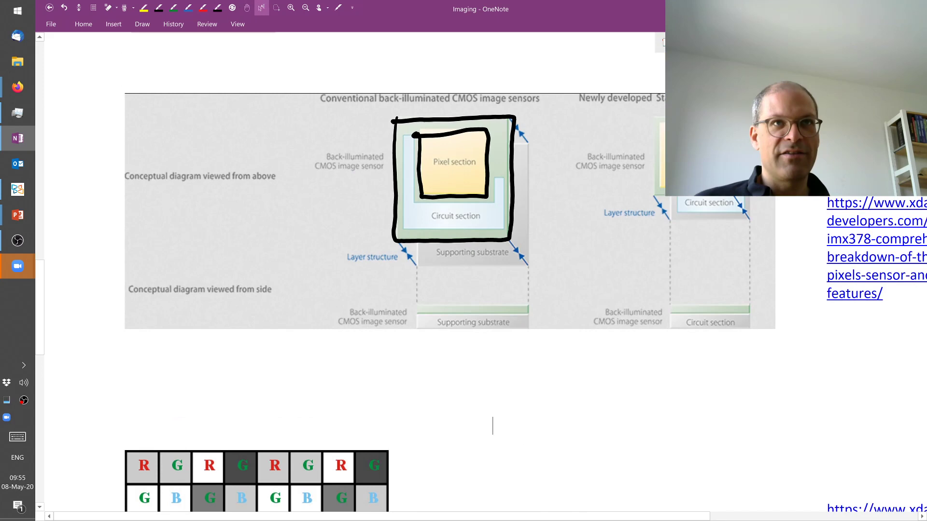
scroll("down", 3)
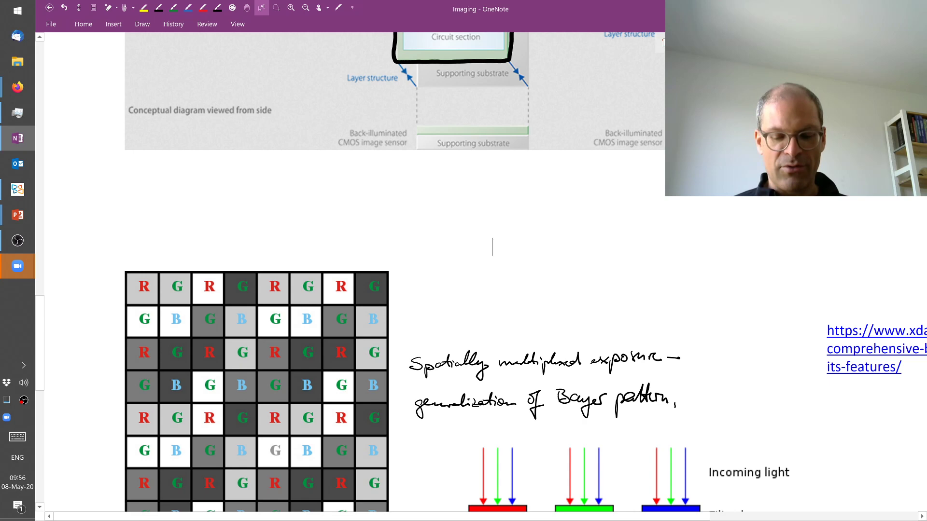
Step: Circle the resulting pattern row and handwrite 'requires demosaicing' beneath a downward arrow
scroll("down", 3)
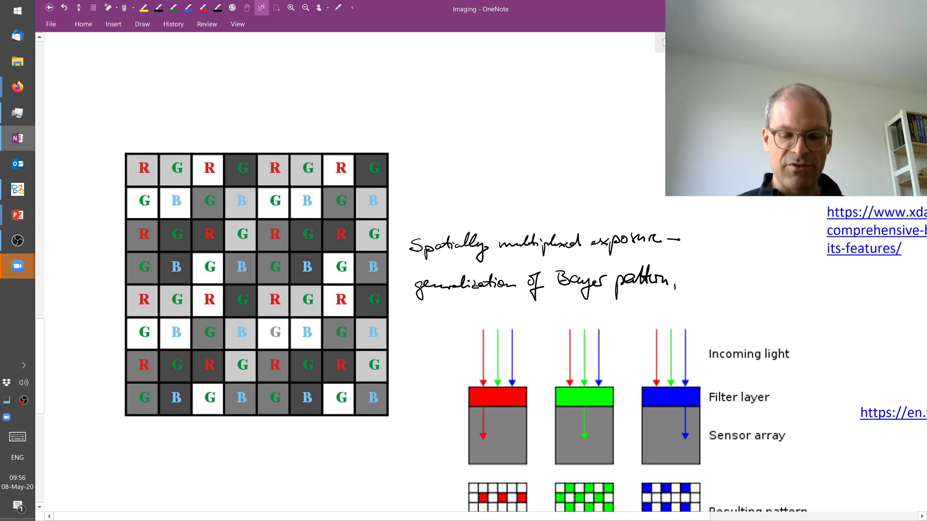
scroll("down", 3)
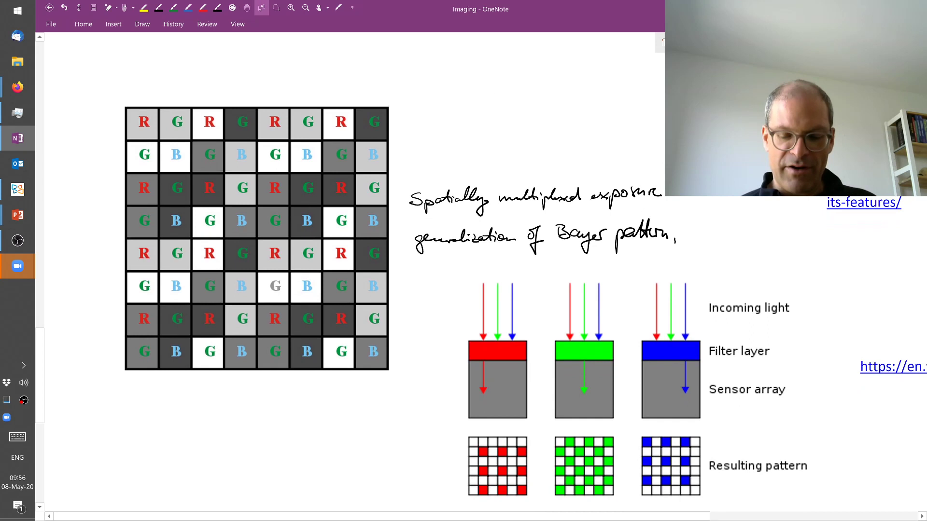
scroll("down", 3)
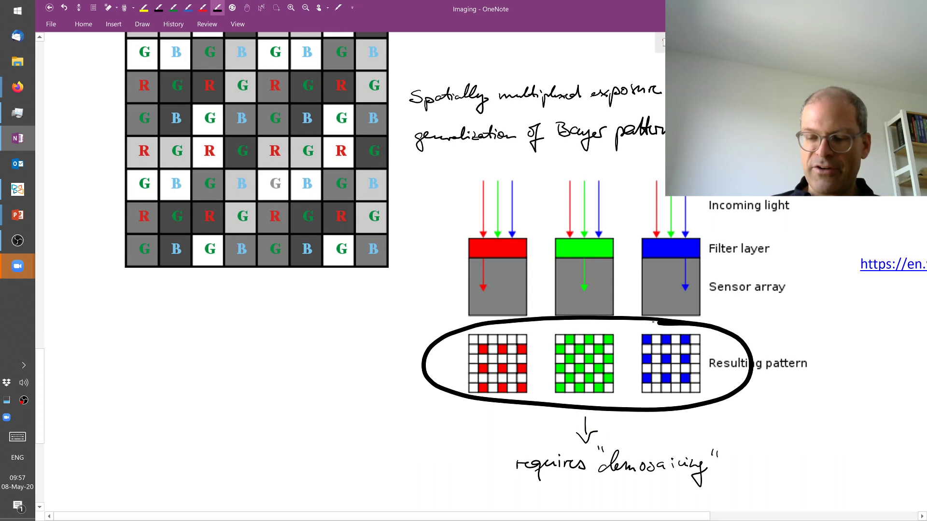
scroll("up", 3)
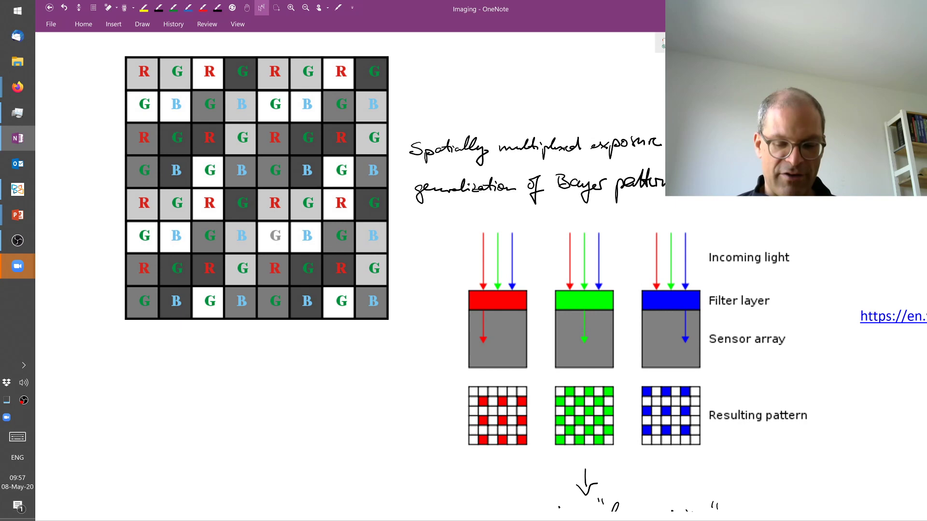
scroll("down", 3)
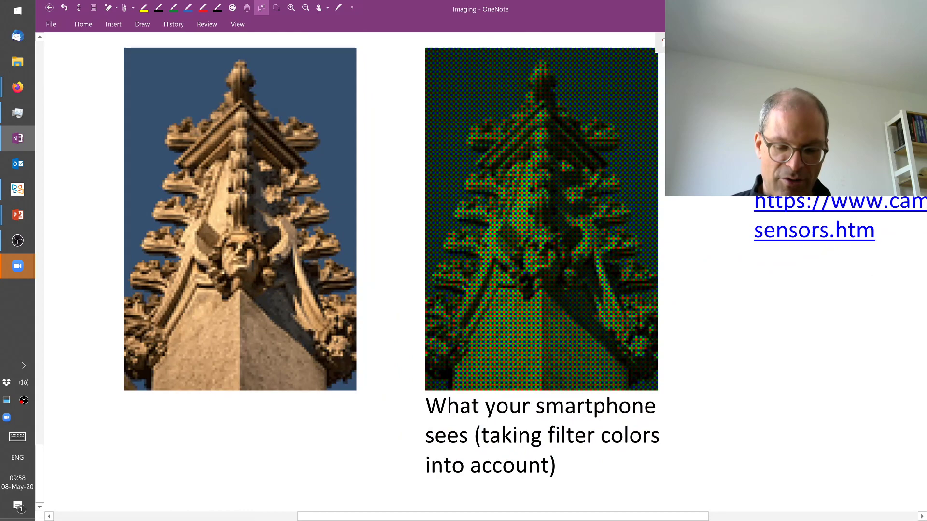
scroll("down", 3)
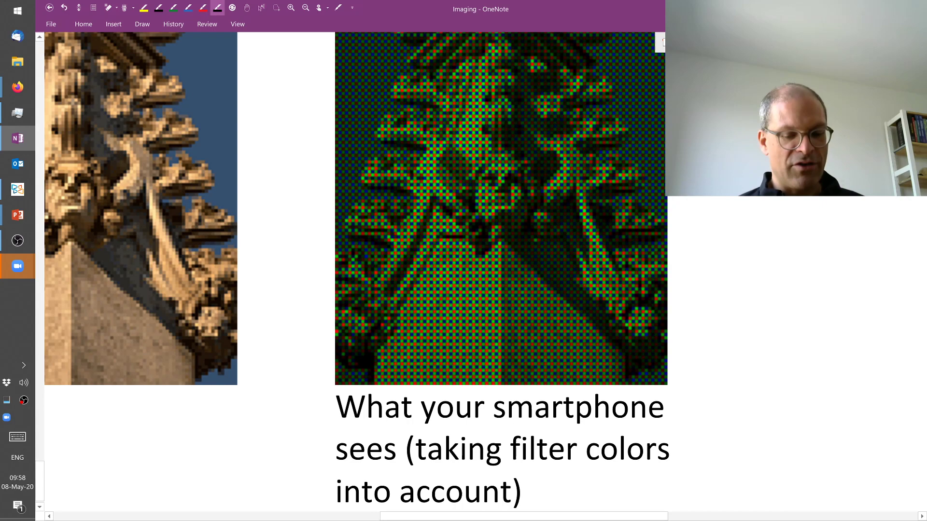
scroll("up", 3)
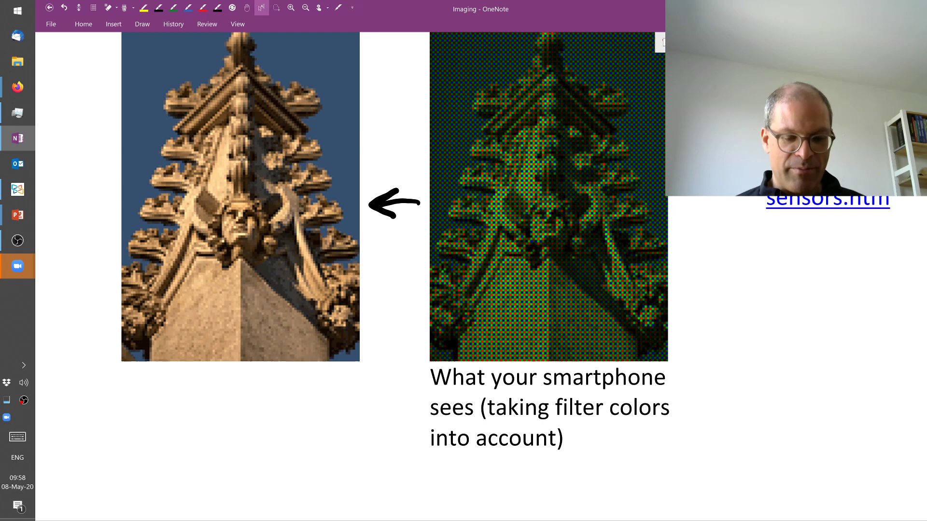
scroll("up", 3)
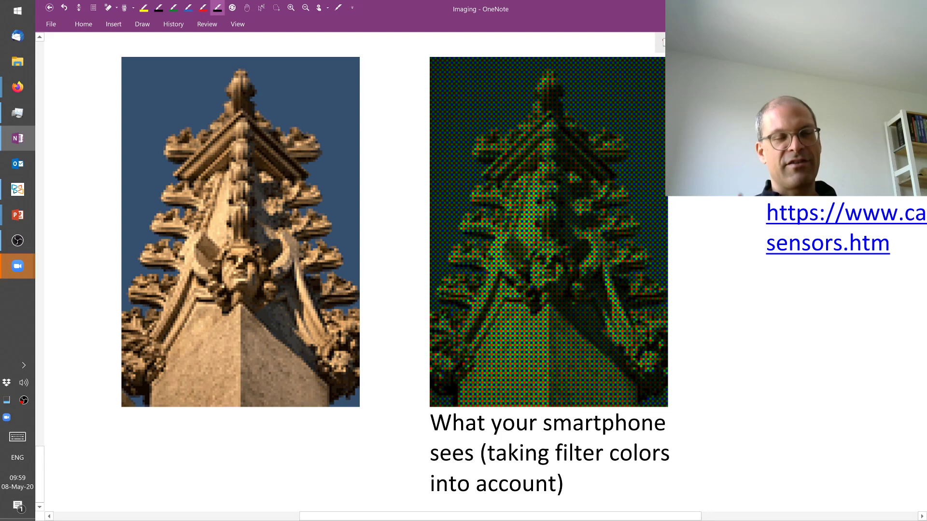
scroll("up", 3)
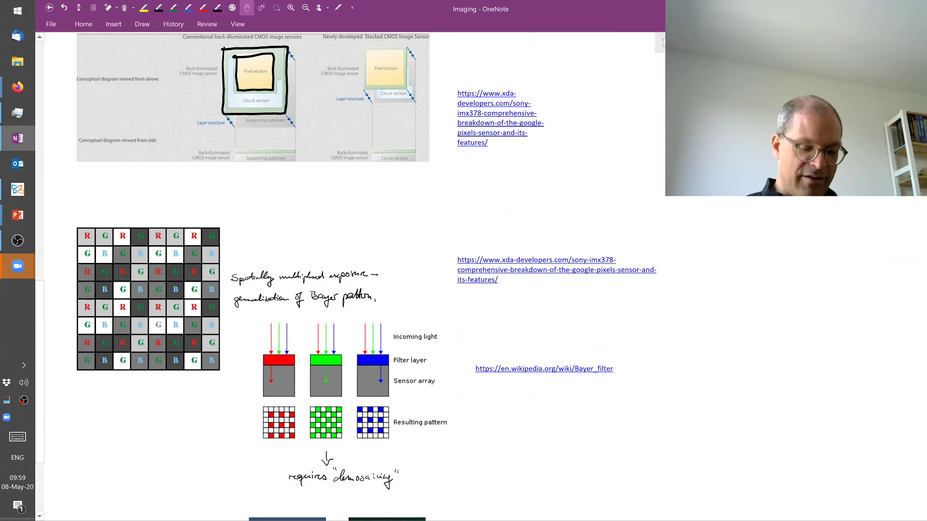
scroll("up", 3)
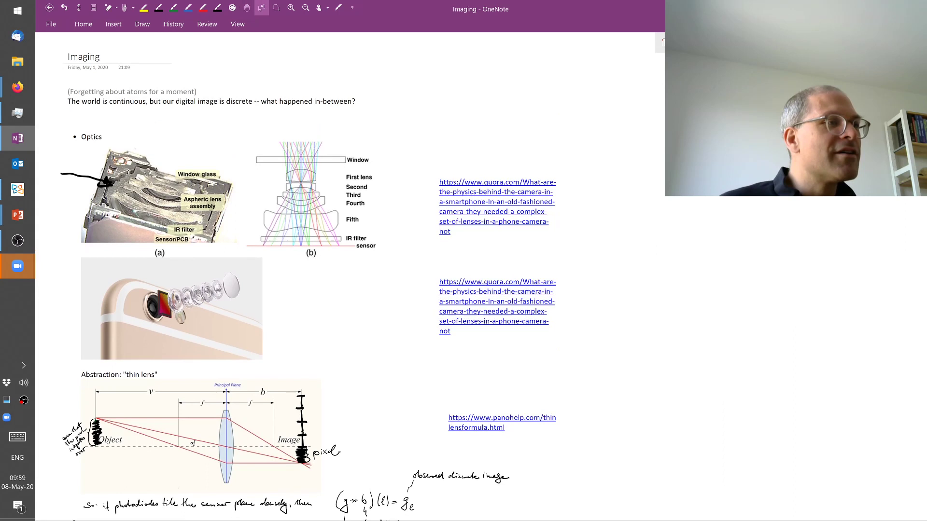